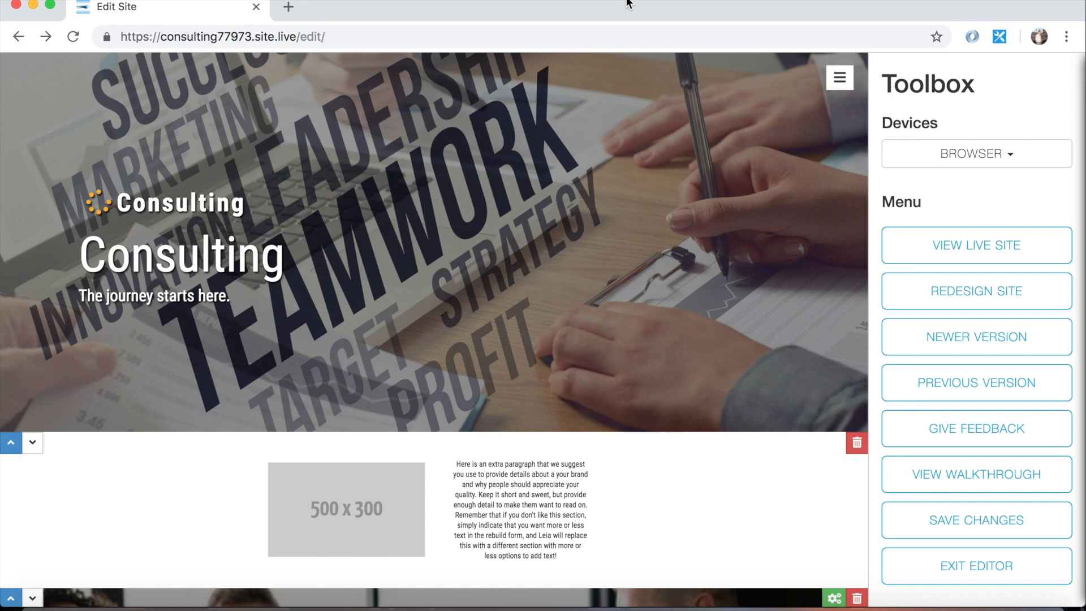
pyautogui.moveTo(151, 312)
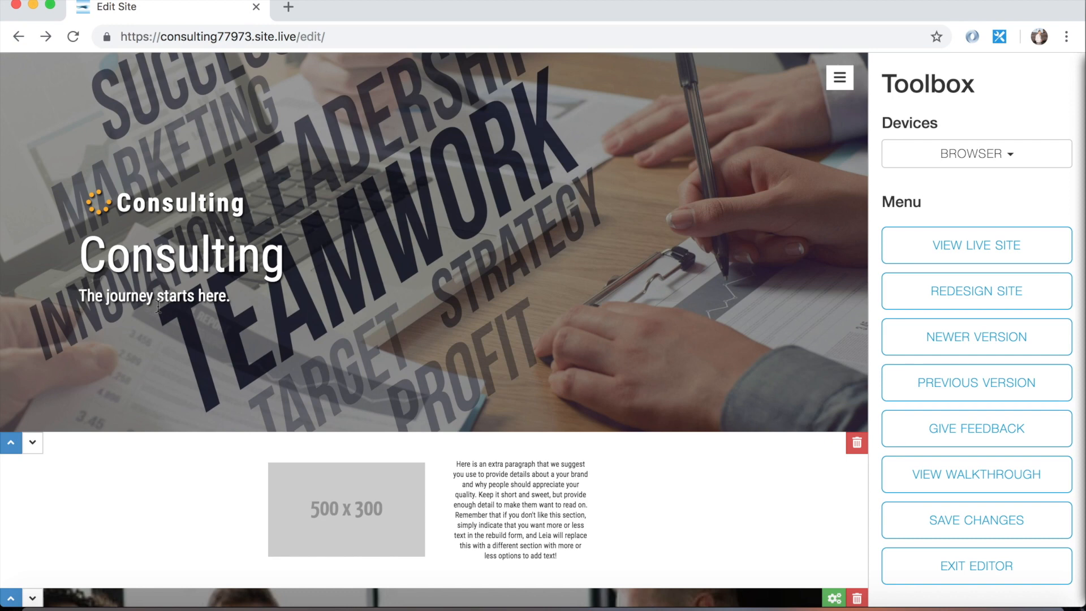
pyautogui.moveTo(167, 75)
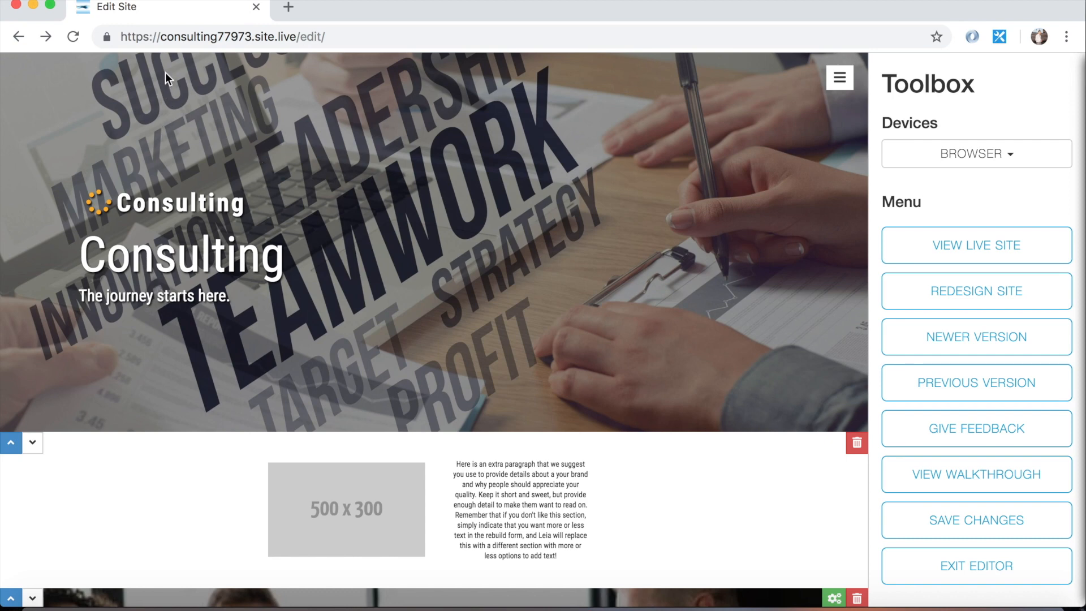
pyautogui.moveTo(231, 36)
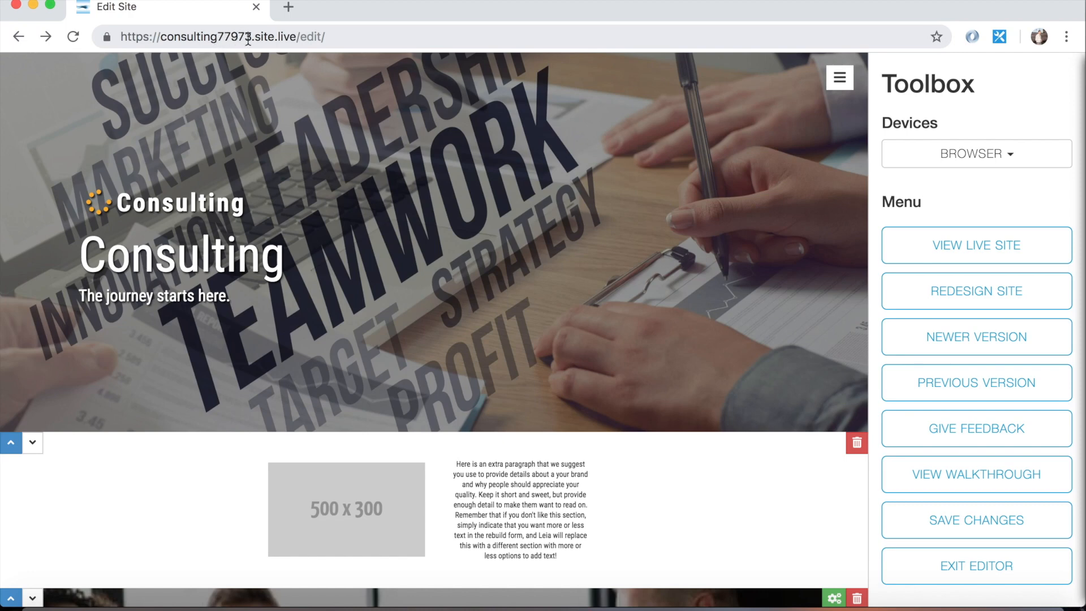
pyautogui.moveTo(346, 180)
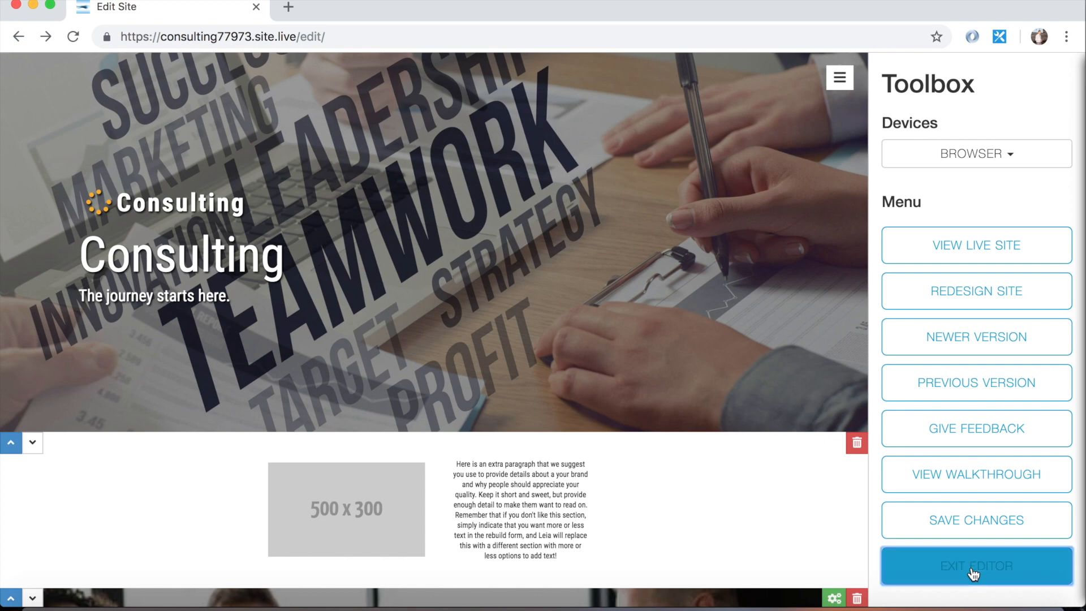
# Exit the editor to the My Websites page and bring up the Consulting site's domain options
pyautogui.click(974, 565)
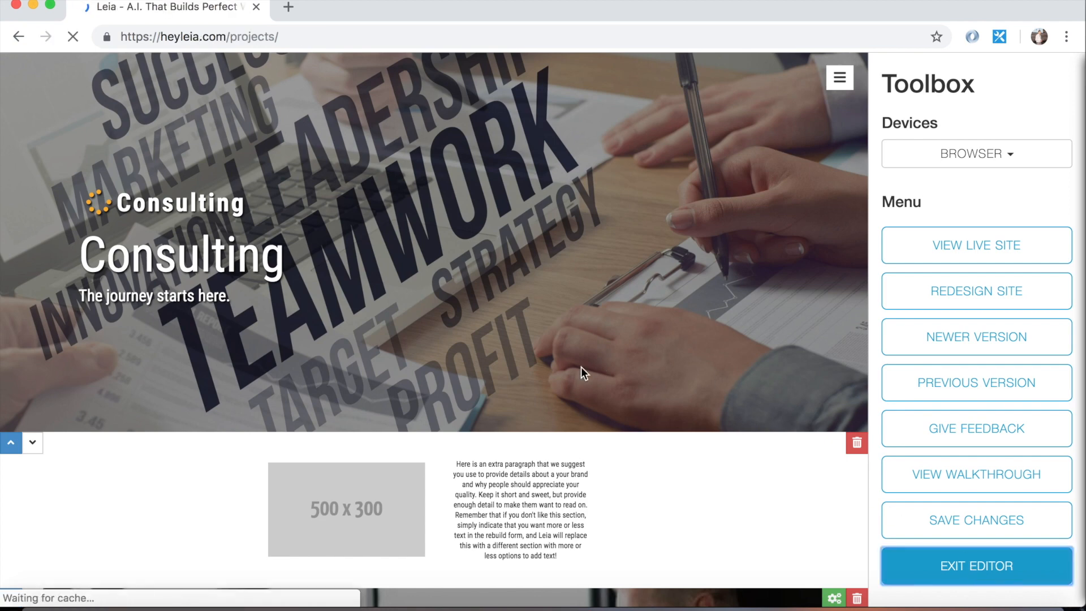
pyautogui.click(975, 565)
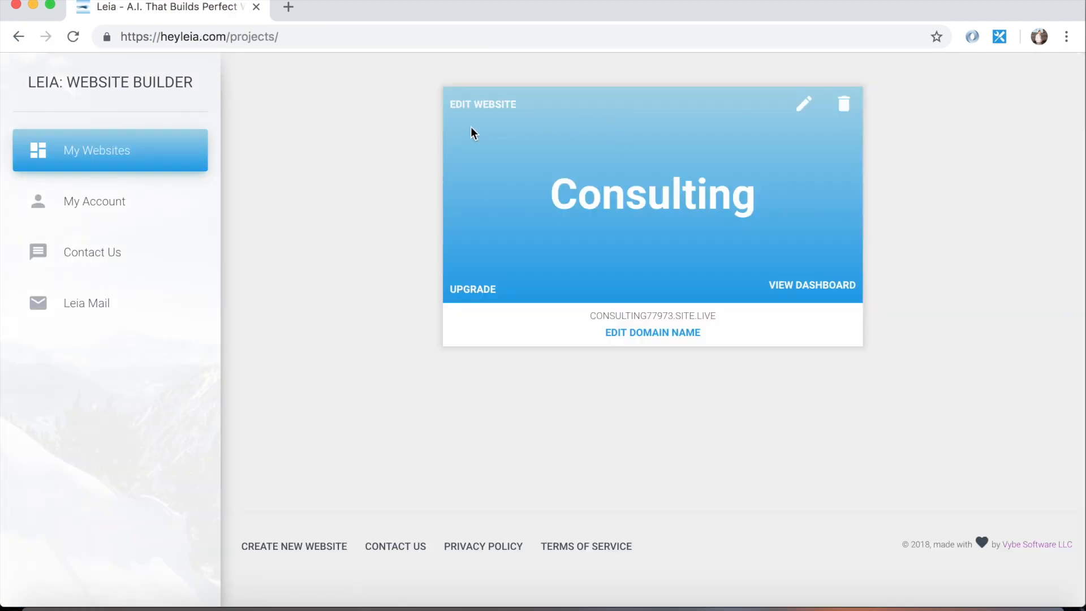
pyautogui.moveTo(728, 388)
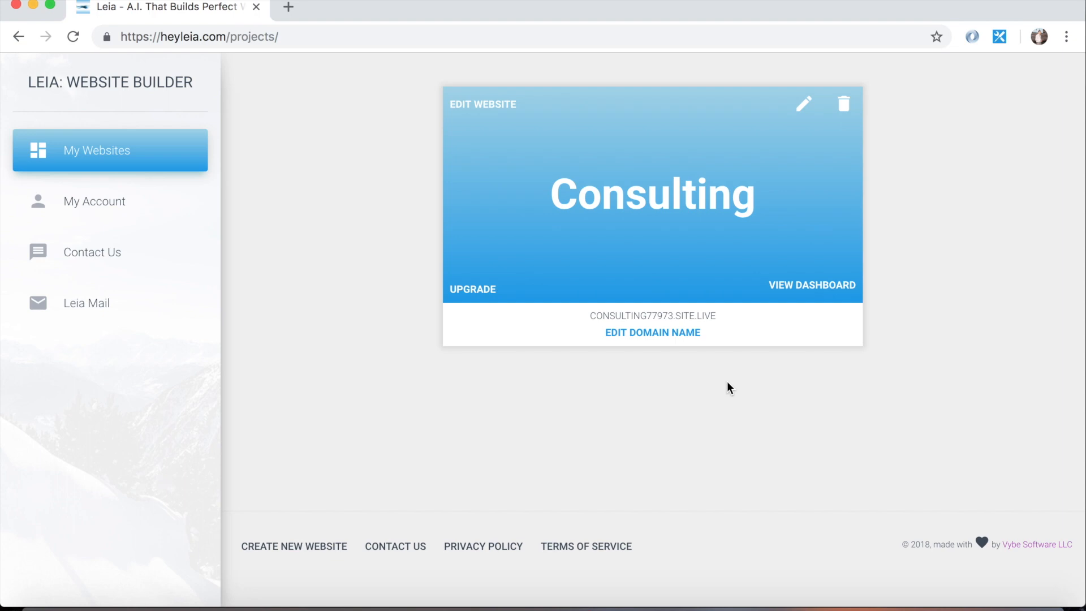
pyautogui.moveTo(621, 320)
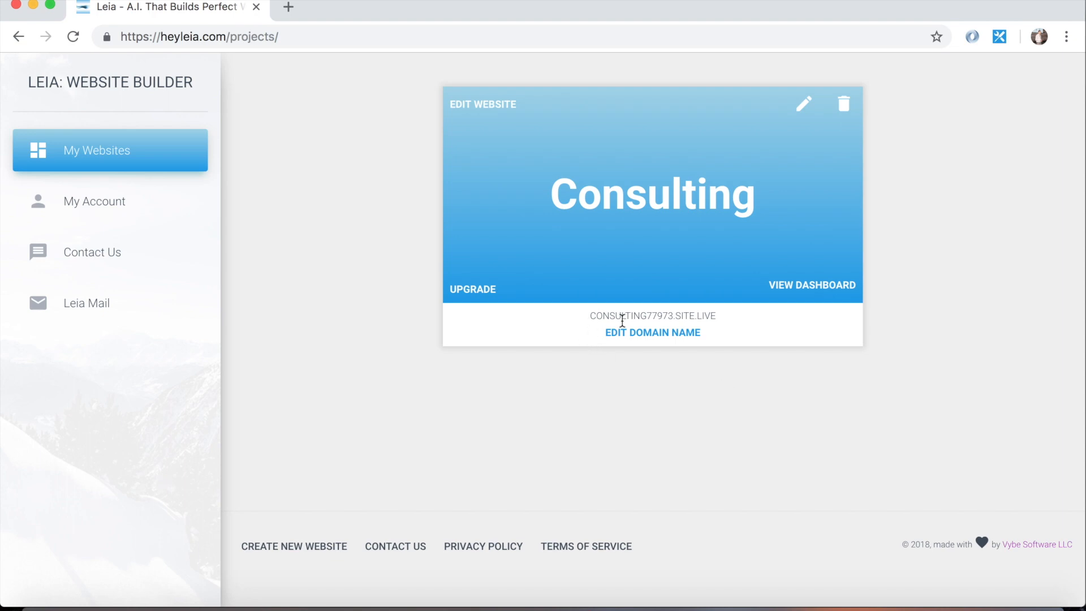
pyautogui.moveTo(609, 392)
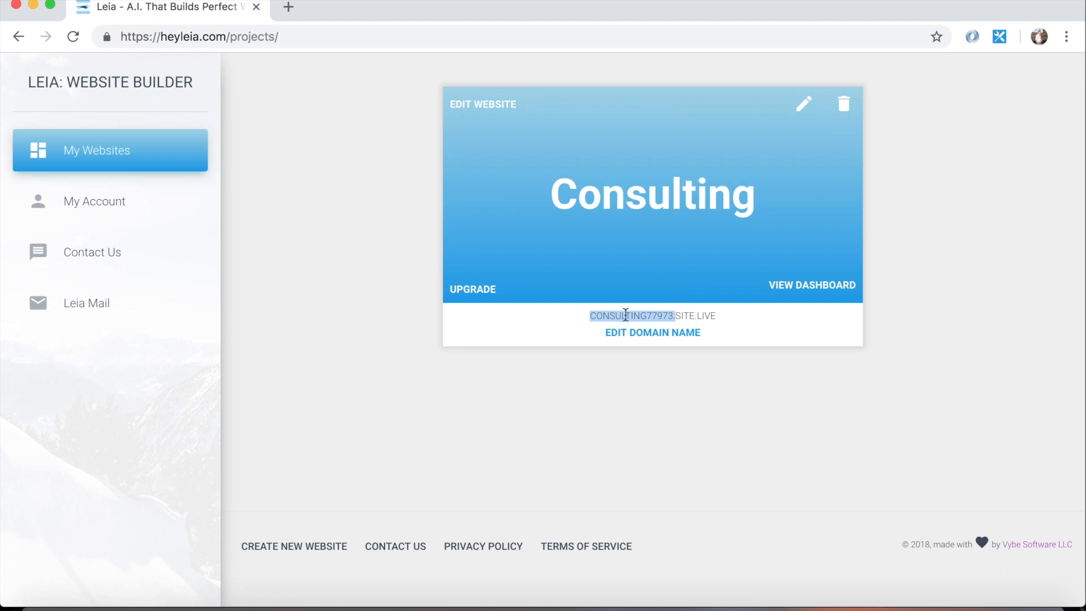
pyautogui.moveTo(320, 115)
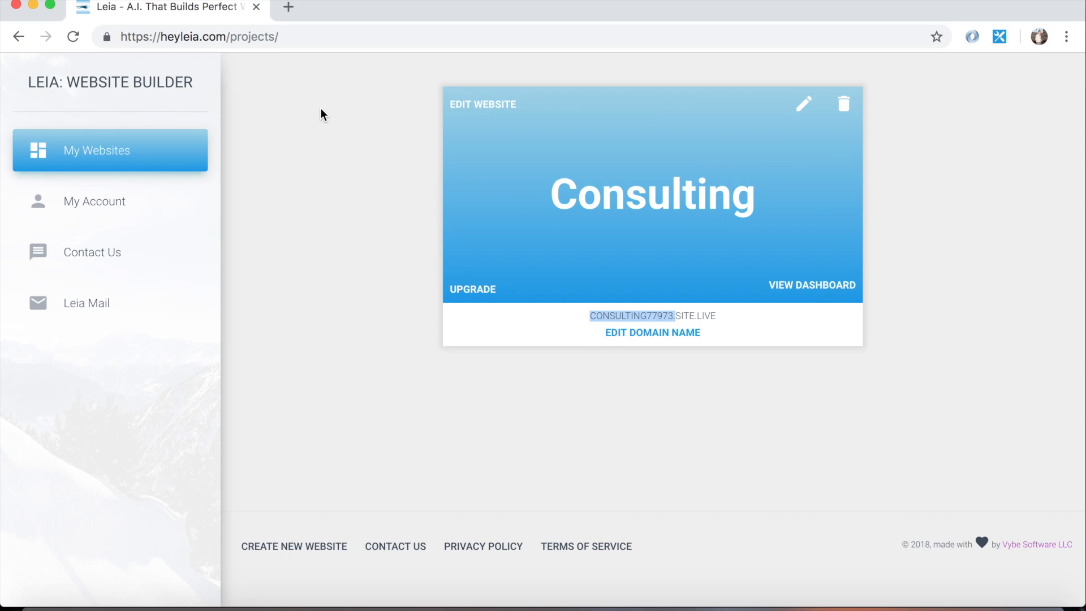
pyautogui.moveTo(747, 366)
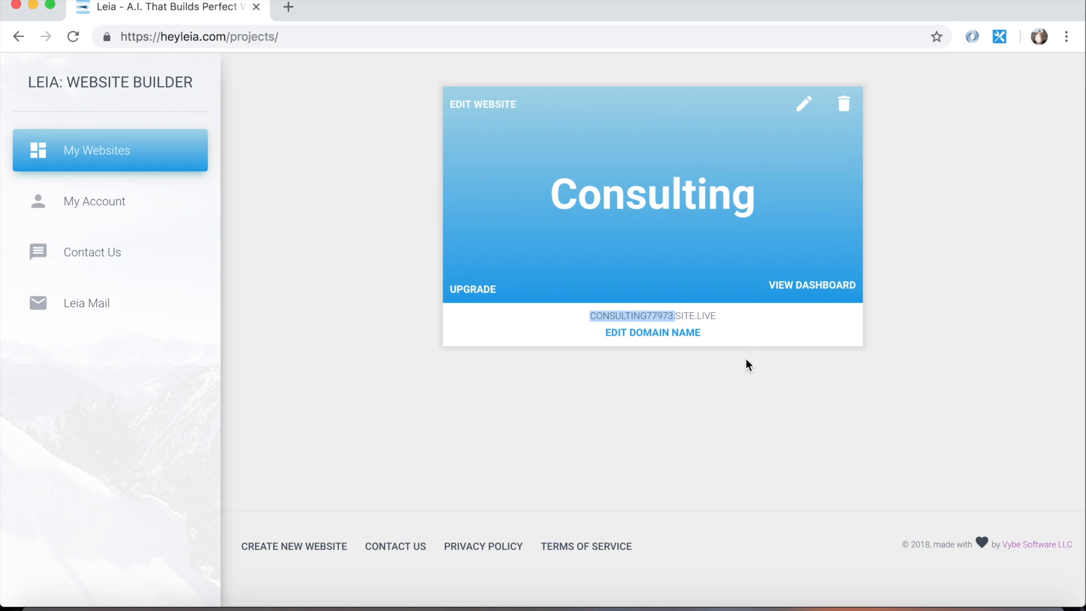
pyautogui.click(652, 332)
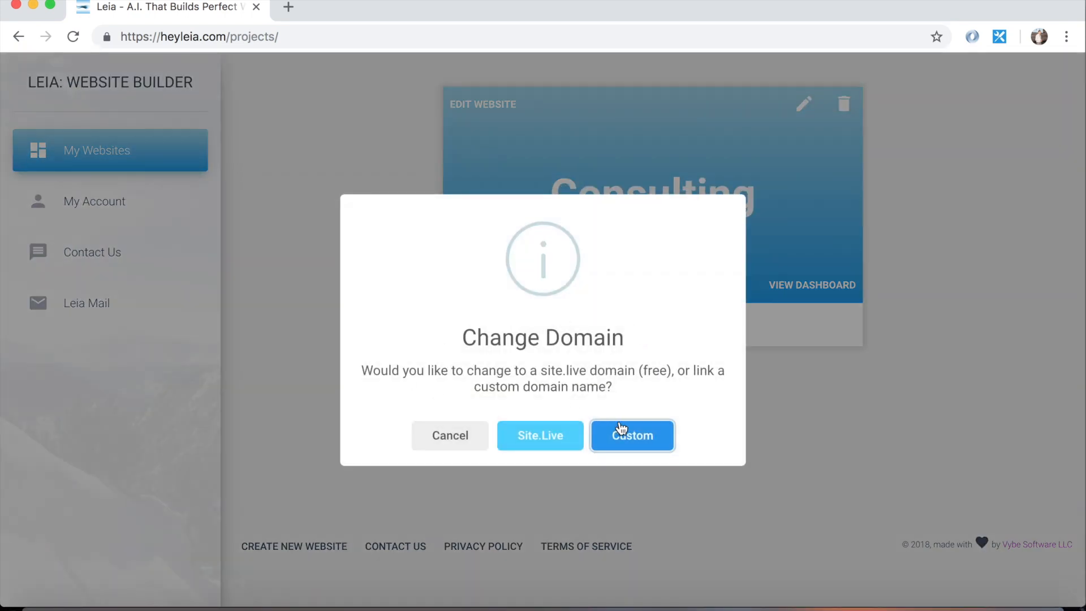
pyautogui.moveTo(539, 435)
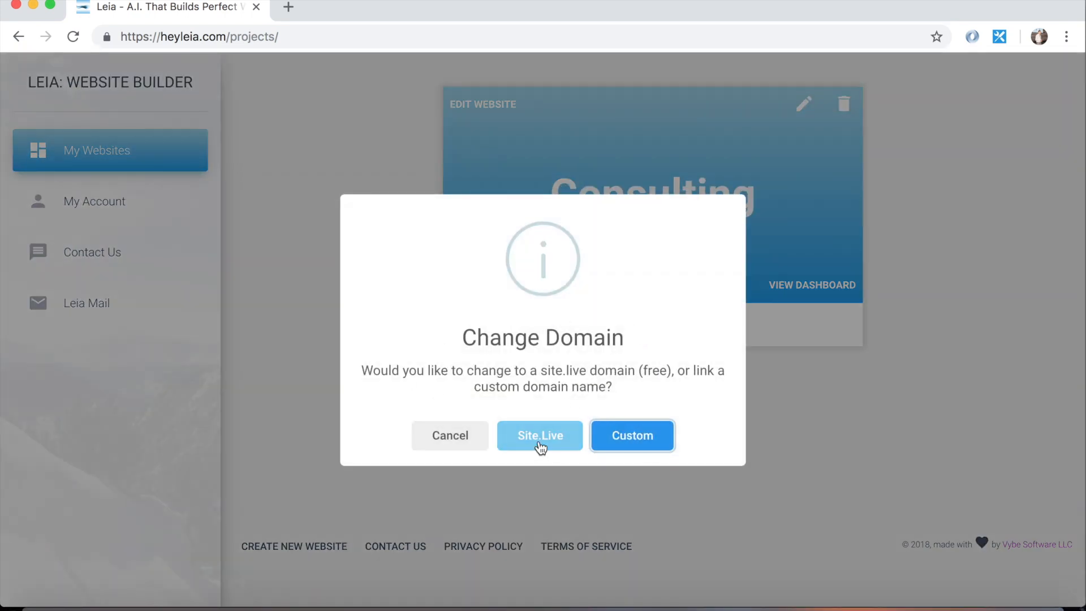
# Switch the free Site.Live address to consult.site.live and confirm the successful update
pyautogui.click(539, 434)
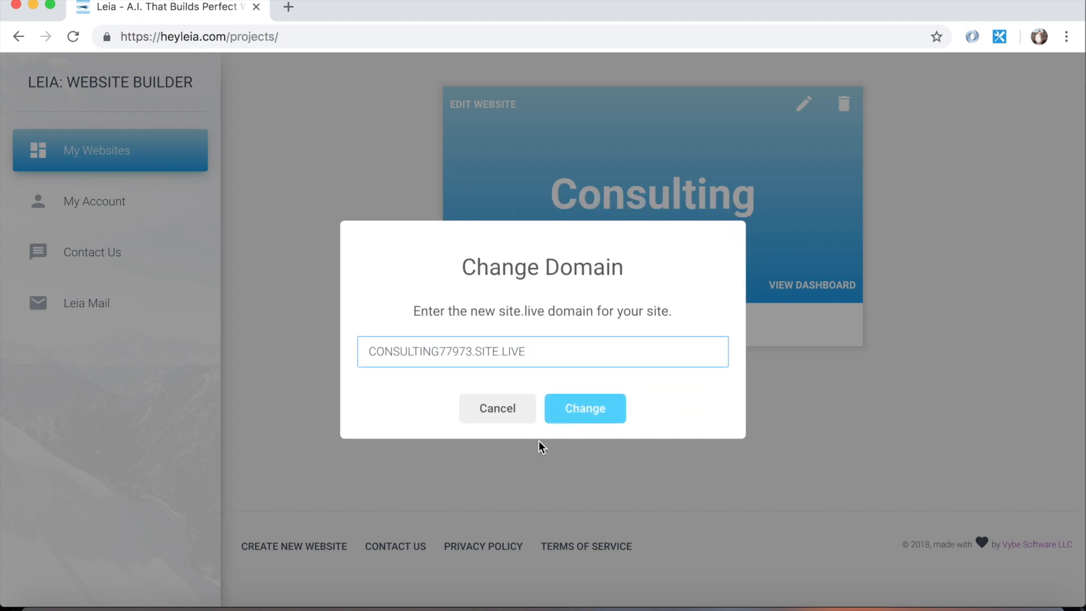
pyautogui.tripleClick(542, 350)
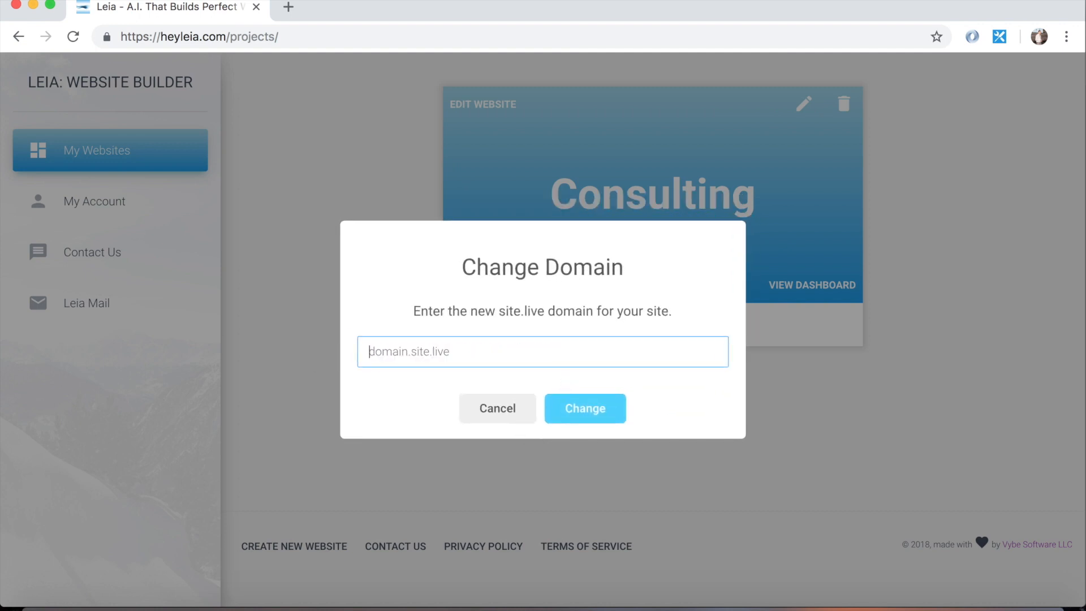
pyautogui.write('consult.site.l')
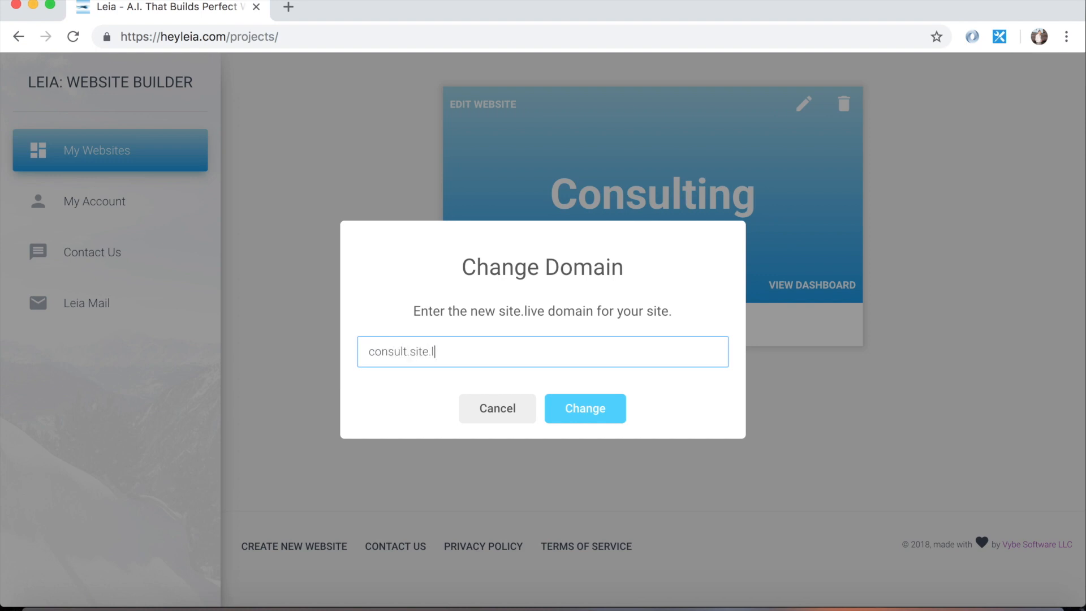
pyautogui.write('ive')
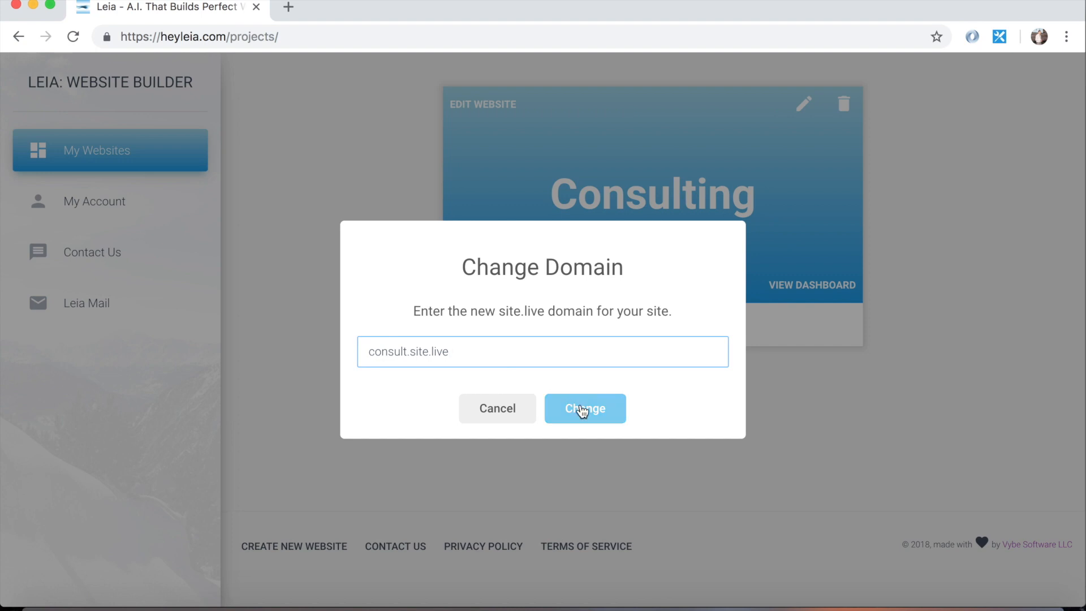
pyautogui.click(583, 408)
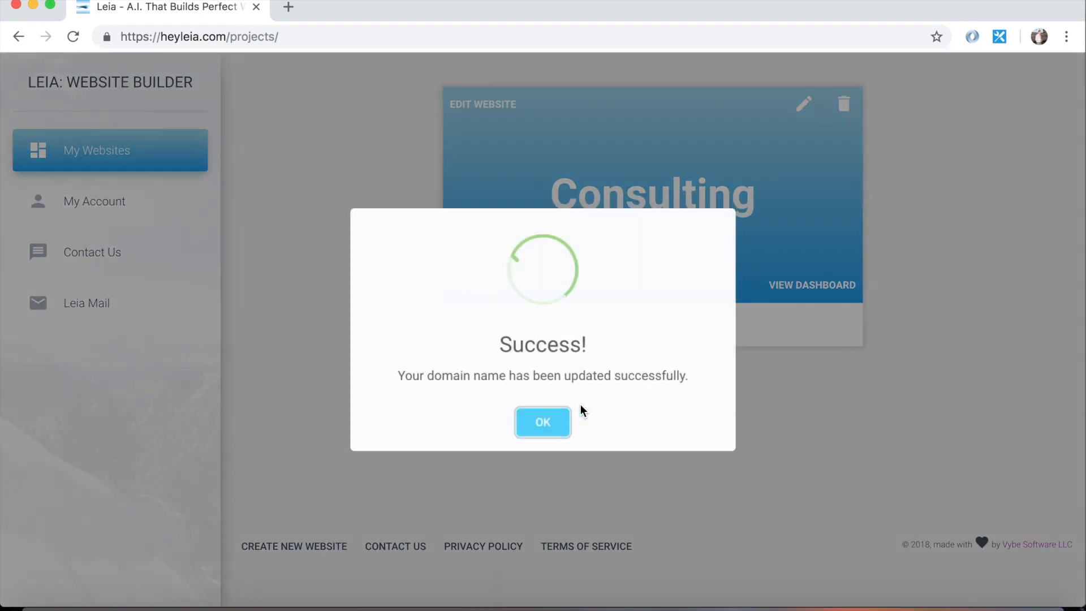
pyautogui.click(541, 422)
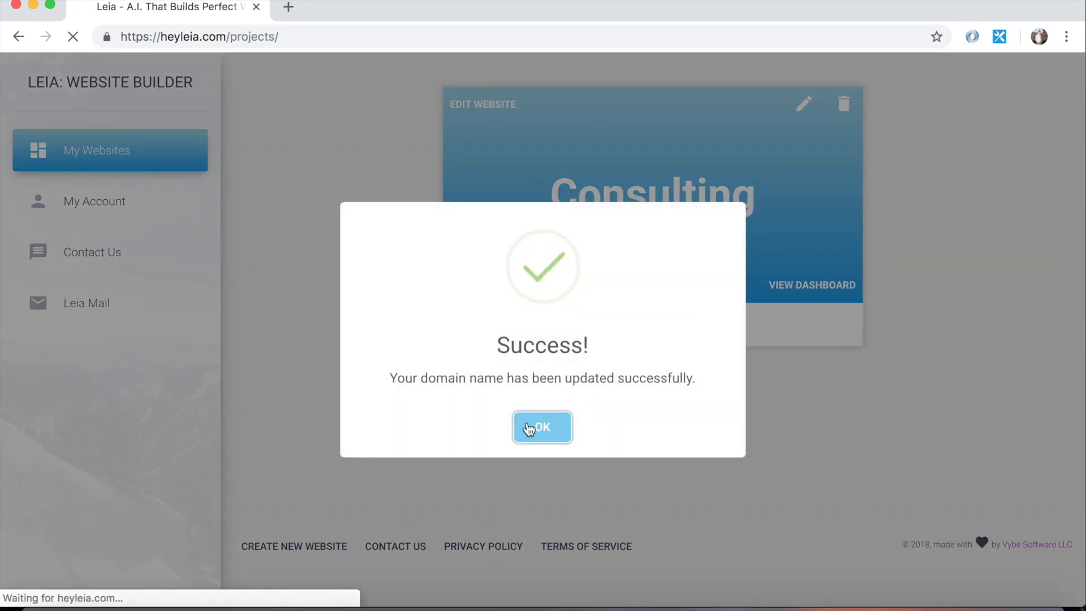
pyautogui.click(541, 426)
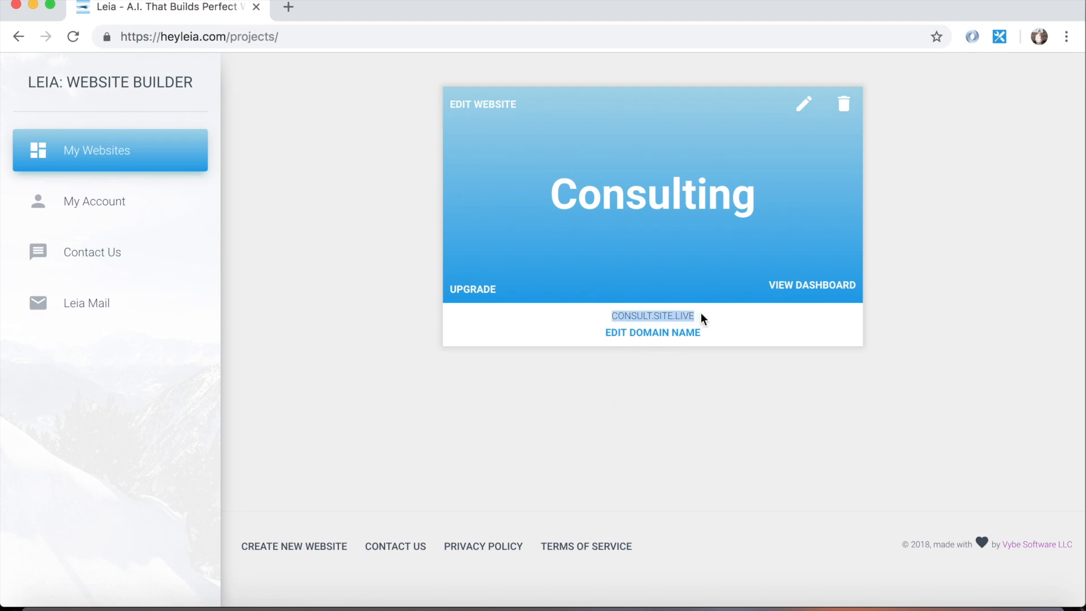
pyautogui.moveTo(287, 19)
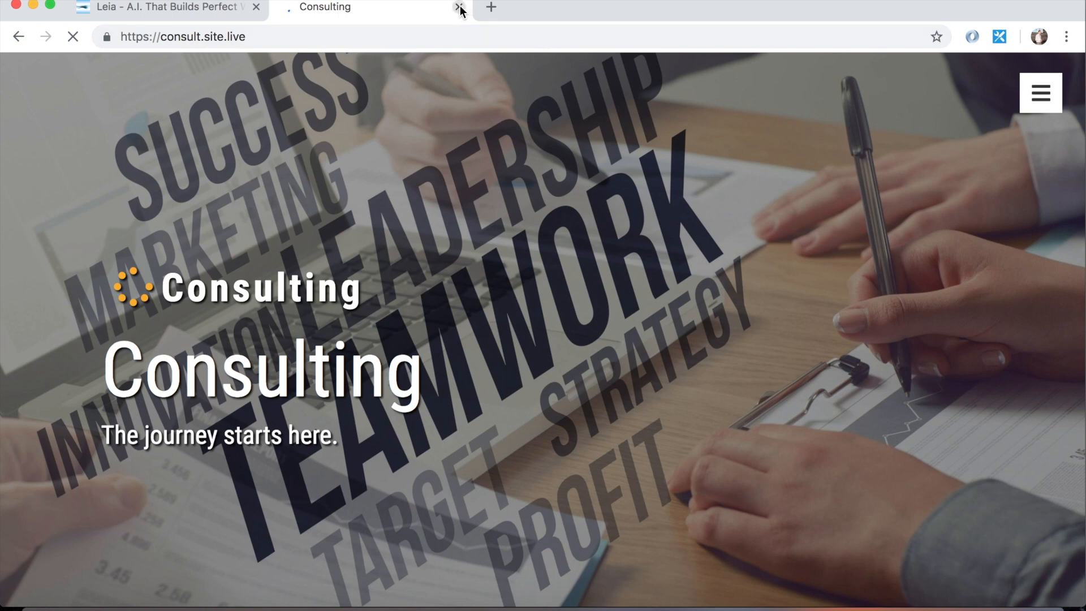
# Close the live consult.site.live preview and reopen Edit Domain Name for the site
pyautogui.click(459, 10)
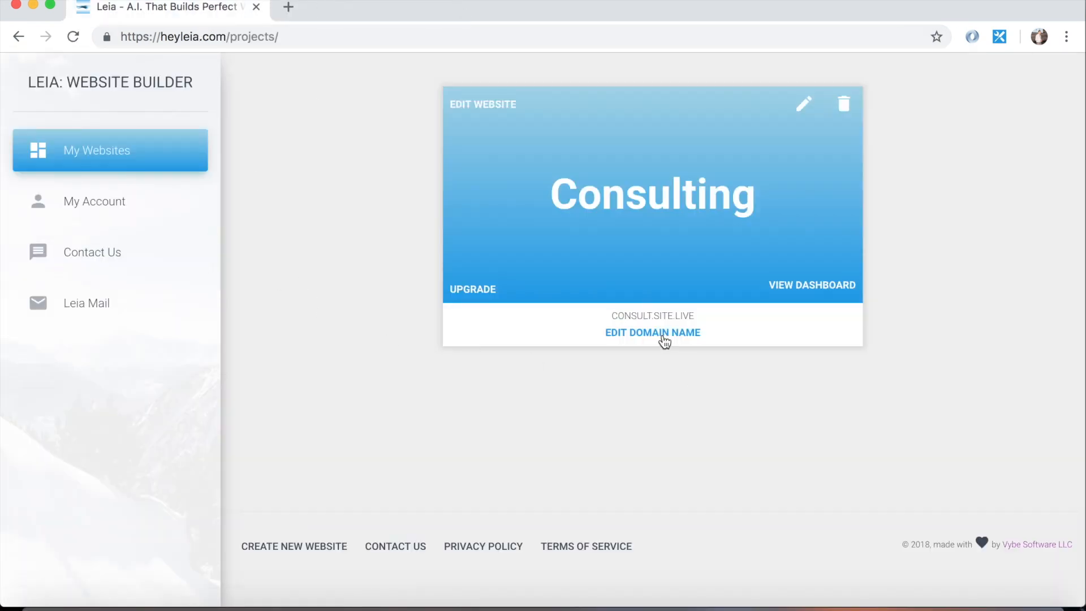
pyautogui.click(651, 331)
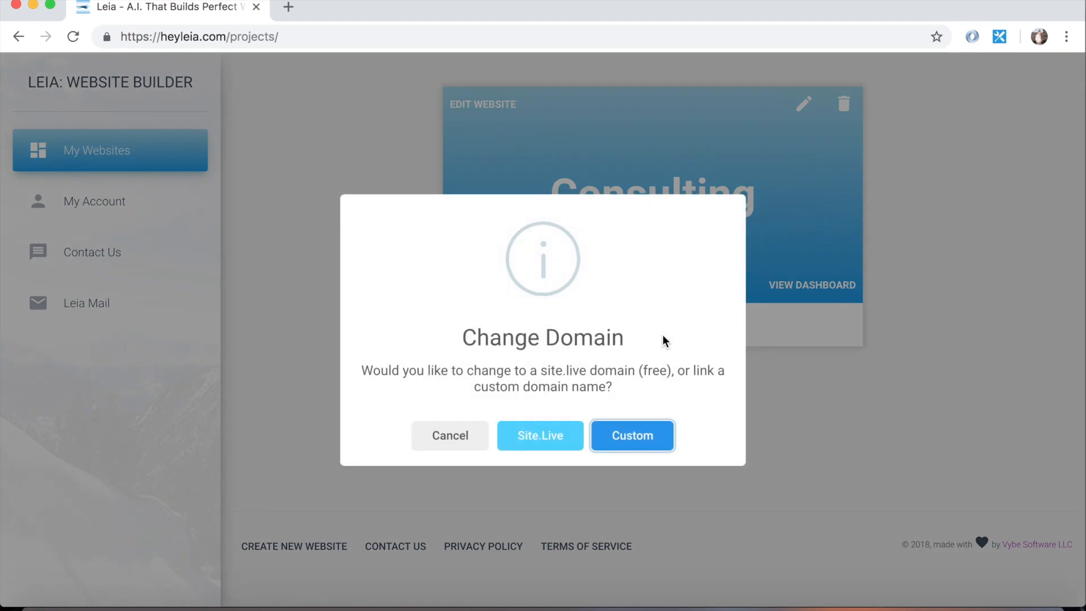
pyautogui.moveTo(643, 406)
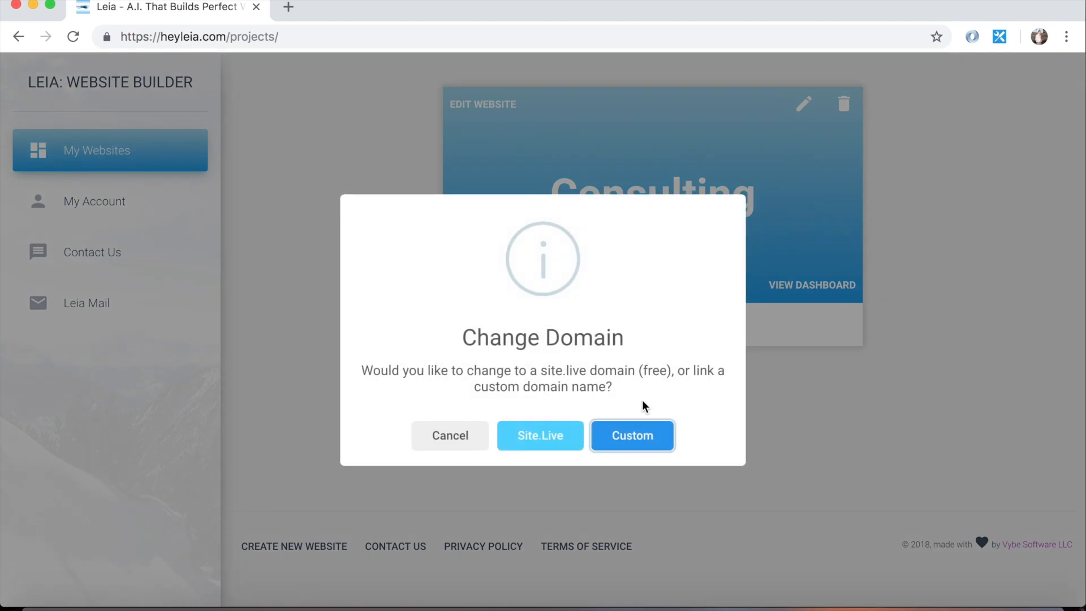
# Search asconegin.com as a custom domain, see it available at $12.02 per year, and cancel
pyautogui.click(631, 435)
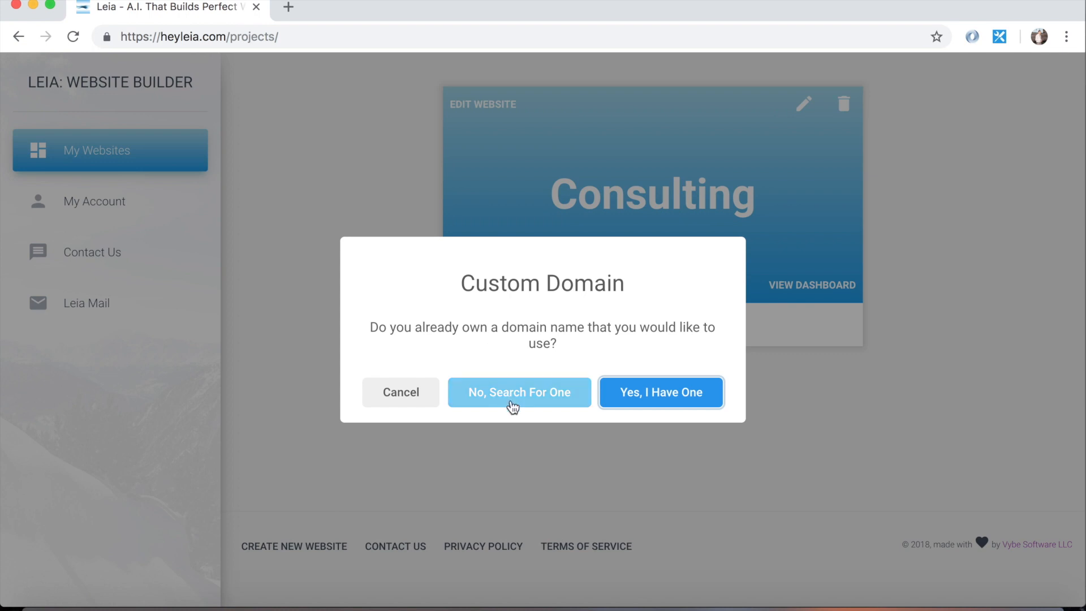
pyautogui.click(519, 393)
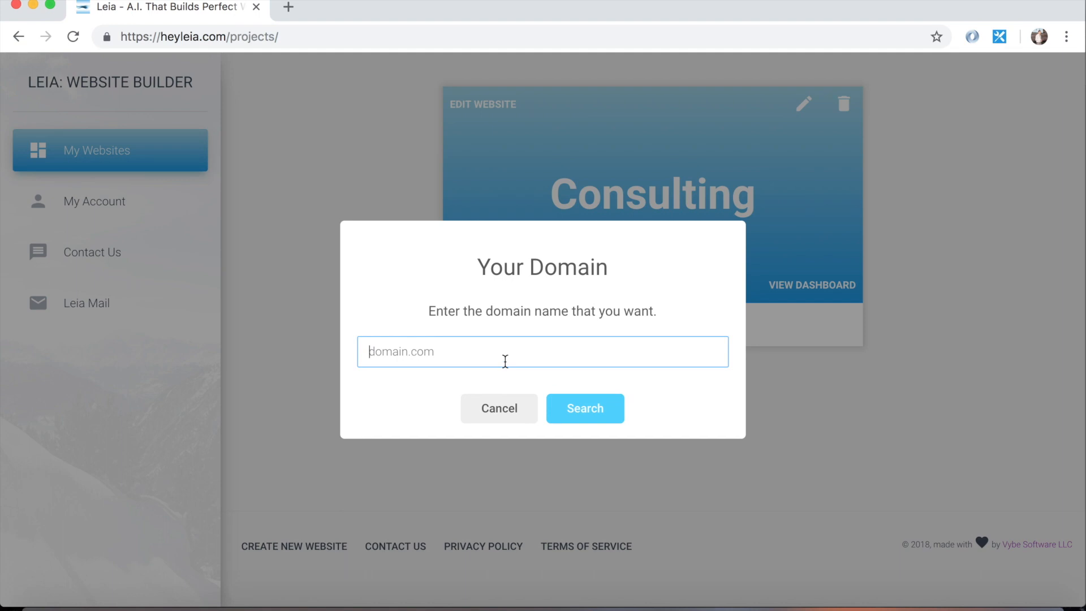
pyautogui.write('asconegin.')
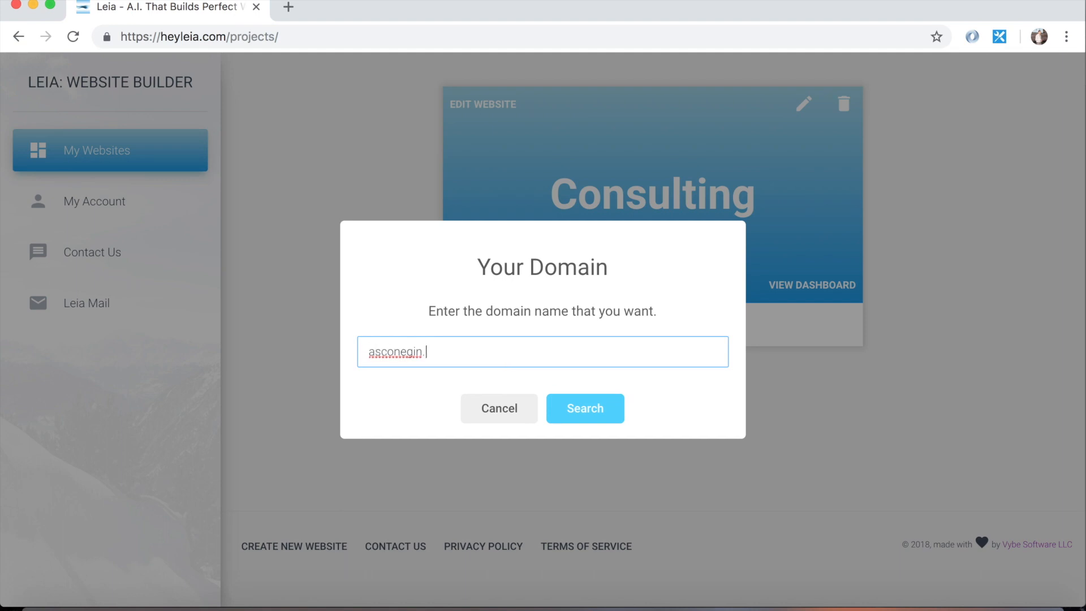
pyautogui.click(585, 409)
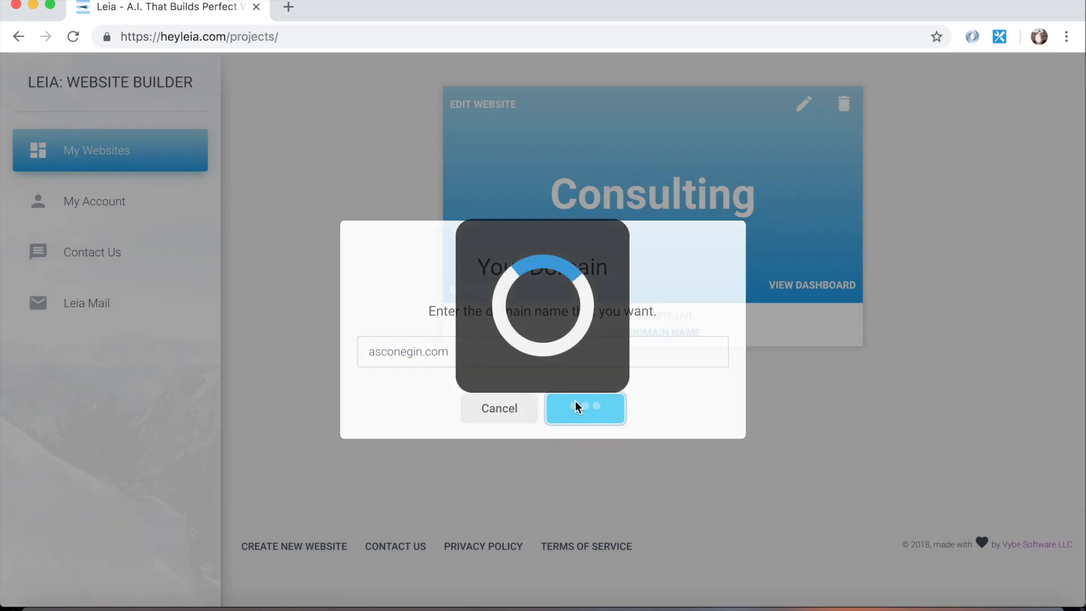
pyautogui.click(584, 408)
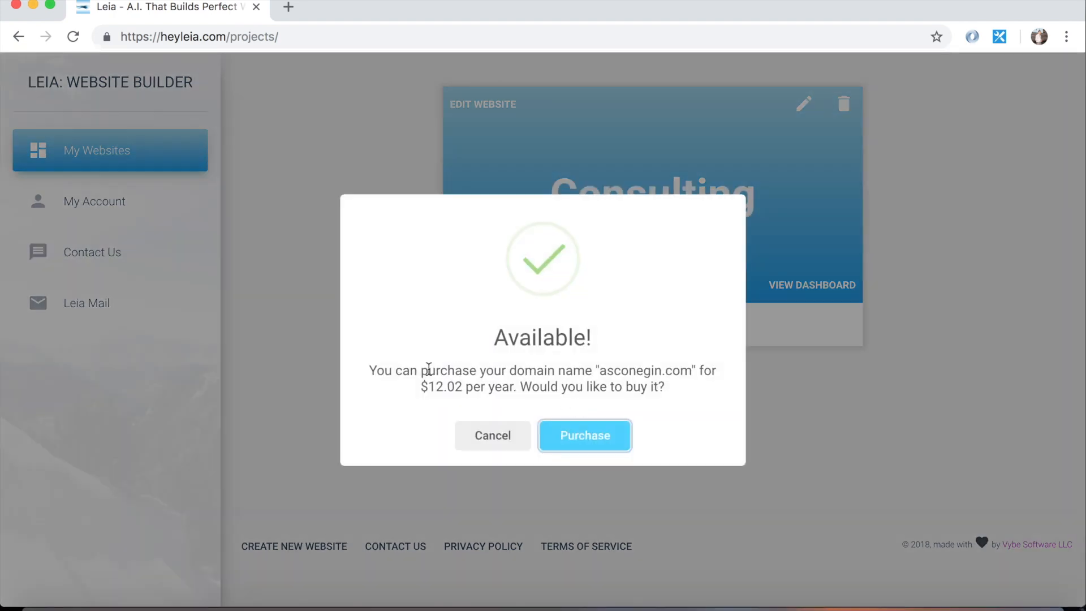
pyautogui.moveTo(566, 367)
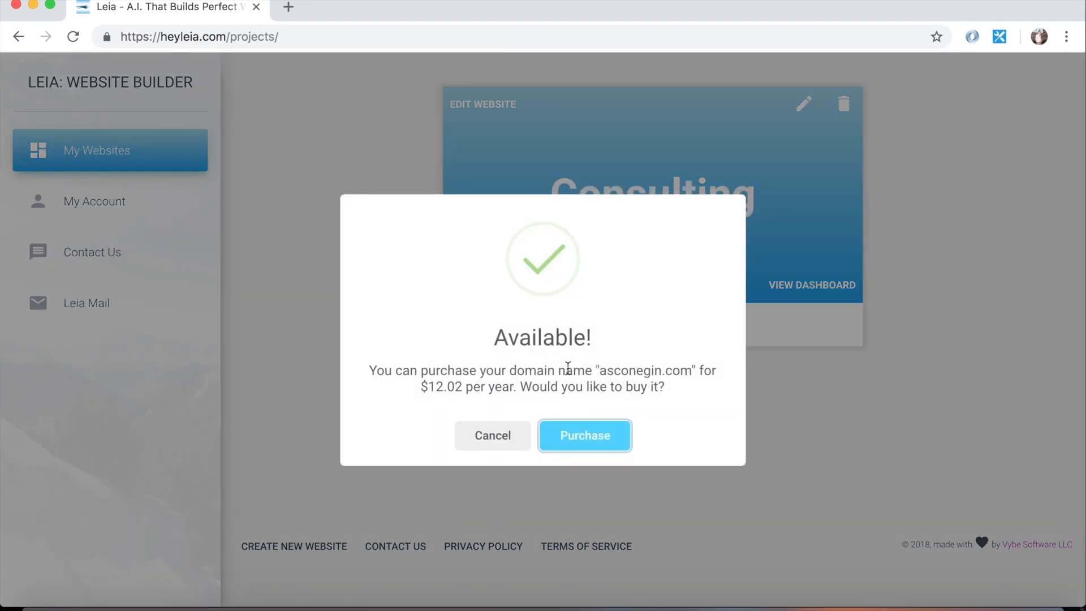
pyautogui.moveTo(422, 381)
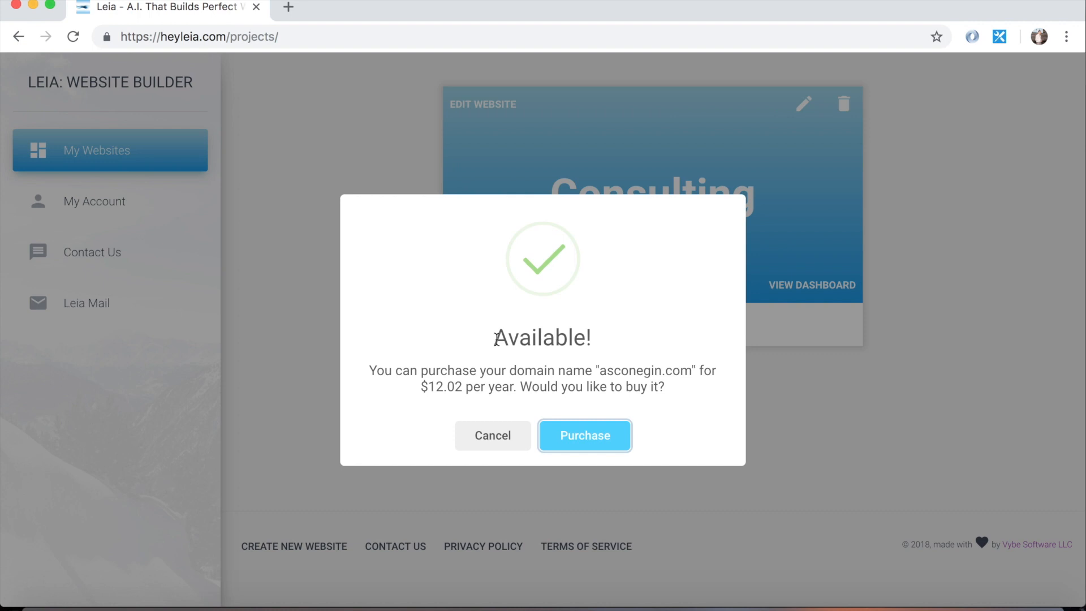
pyautogui.click(492, 434)
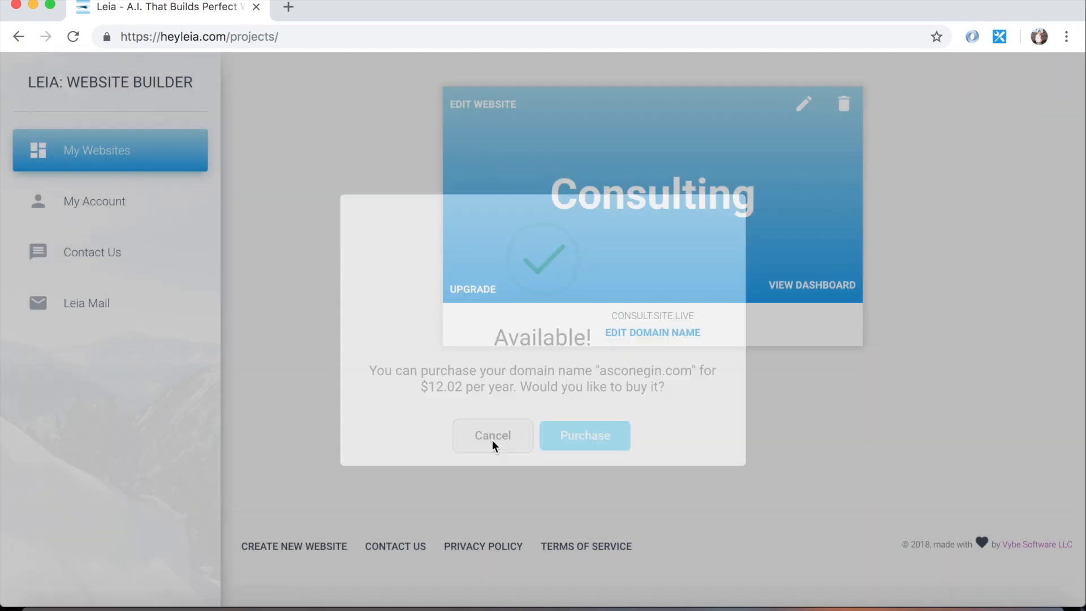
# Submit facebook.com as an already-owned custom domain, reaching the $4.99 per month upgrade notice
pyautogui.click(492, 435)
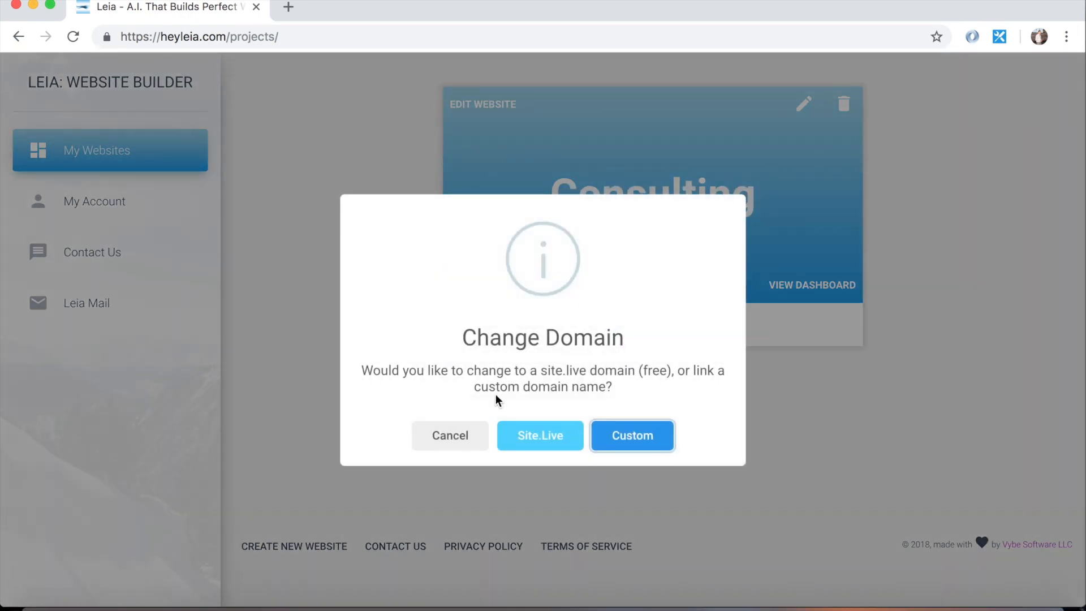
pyautogui.click(631, 434)
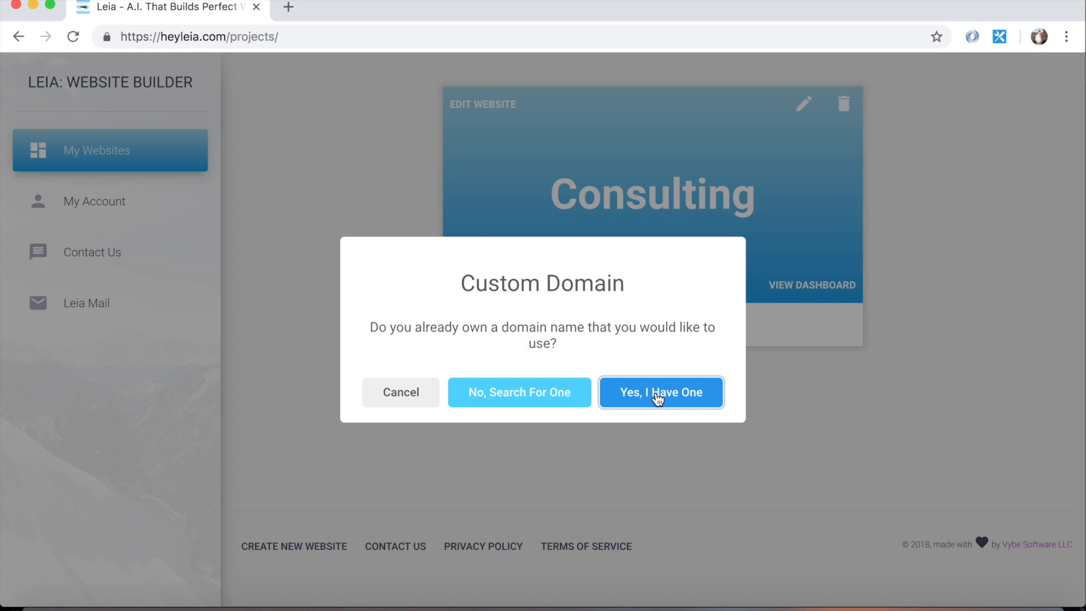
pyautogui.click(659, 392)
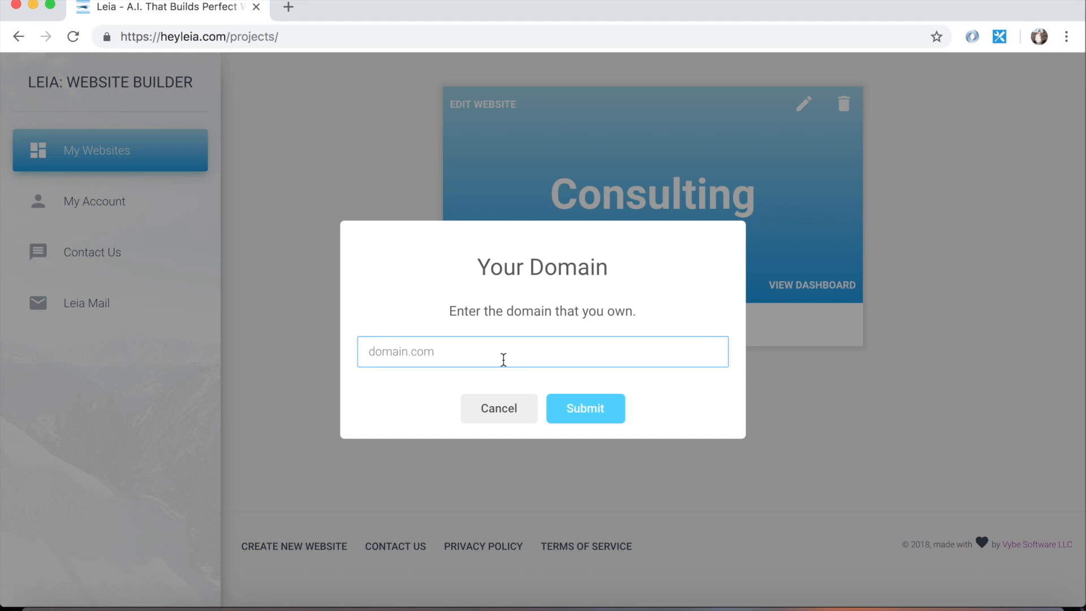
pyautogui.write('facebook.')
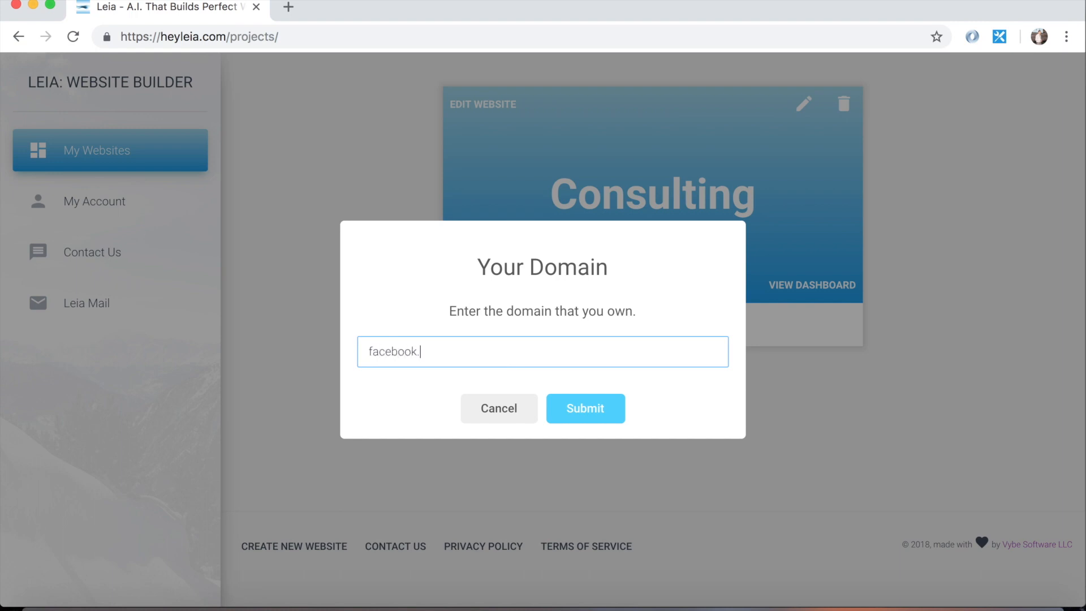
pyautogui.click(585, 408)
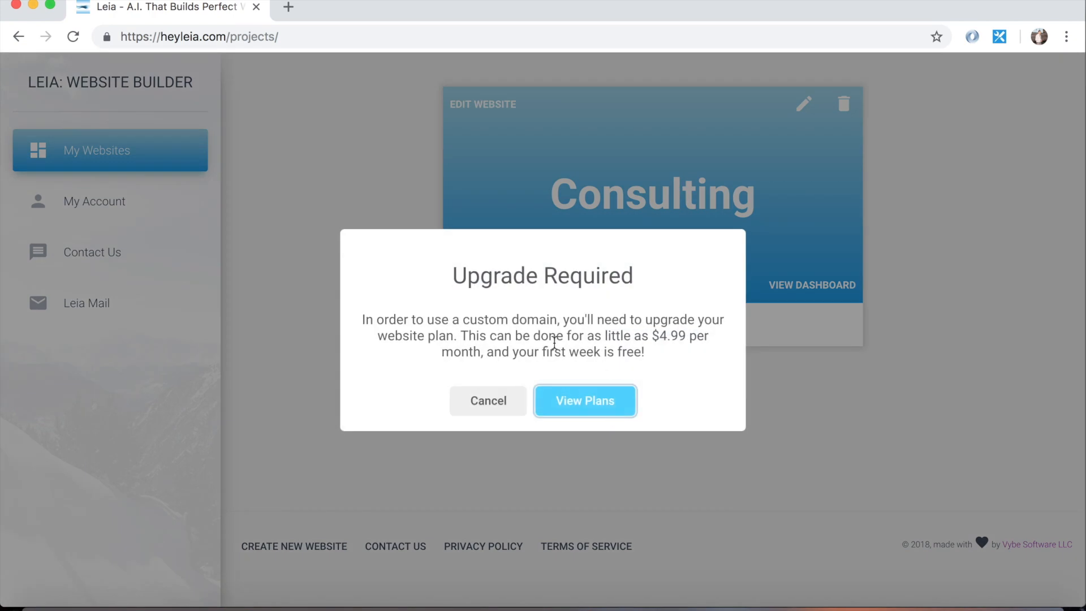
pyautogui.moveTo(698, 354)
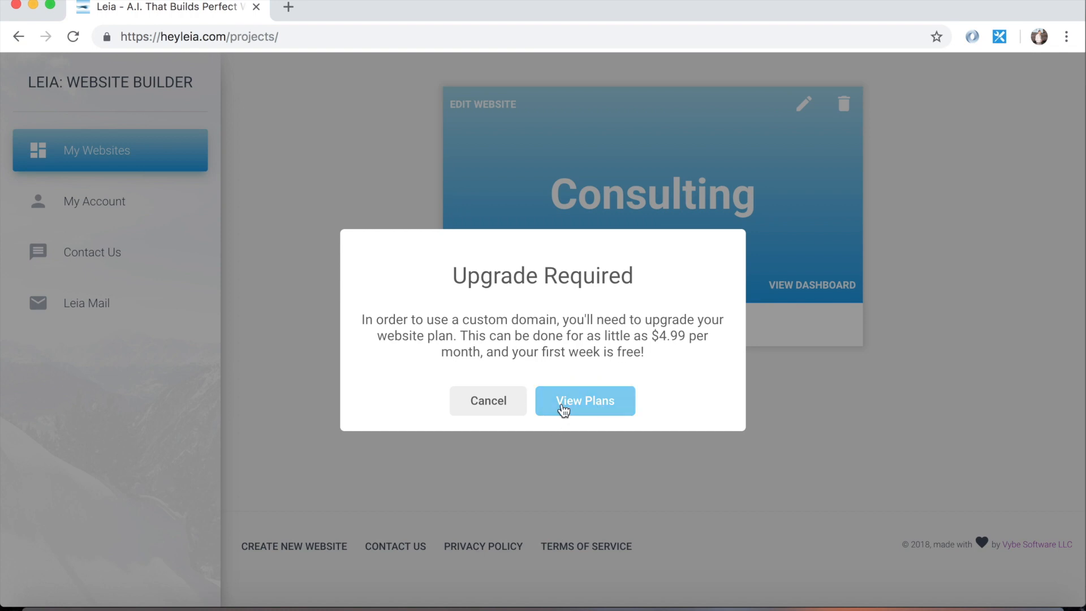
pyautogui.moveTo(487, 400)
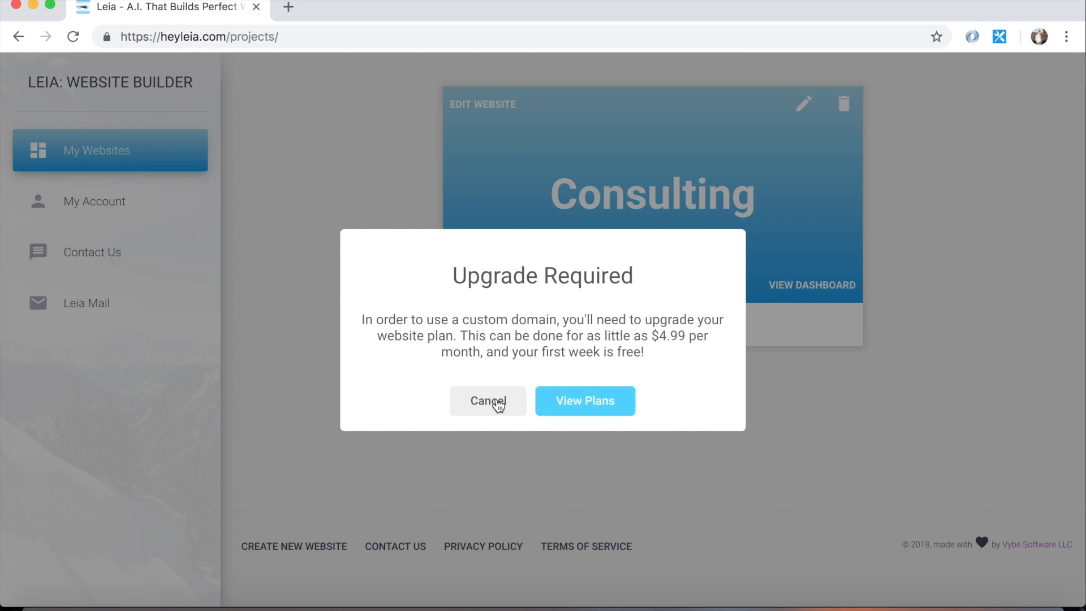
# Cancel the Upgrade Required notice, leaving Consulting at consult.site.live
pyautogui.click(487, 400)
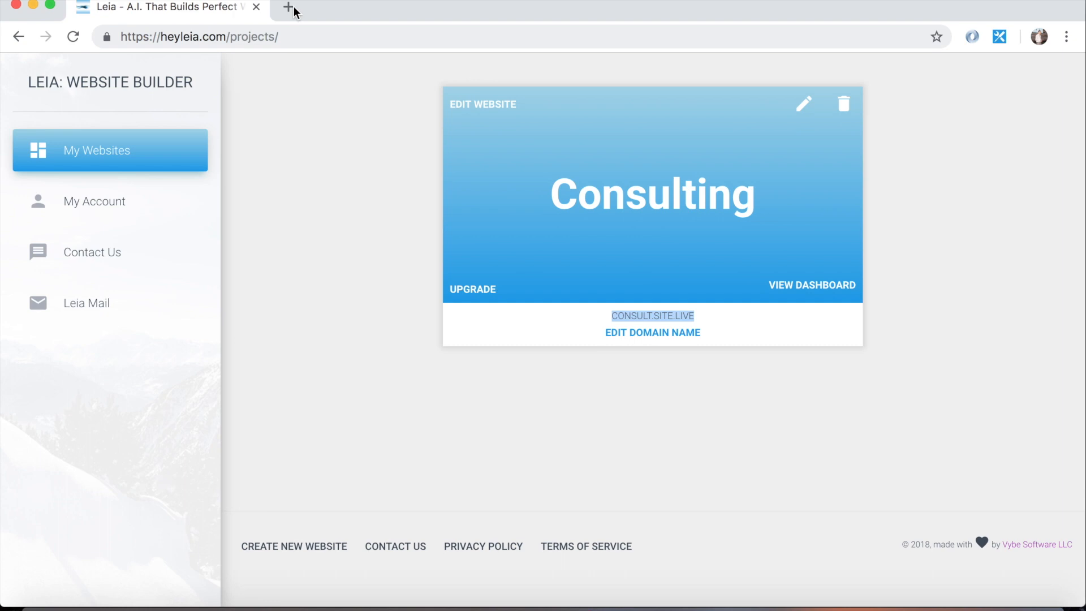
pyautogui.moveTo(288, 10)
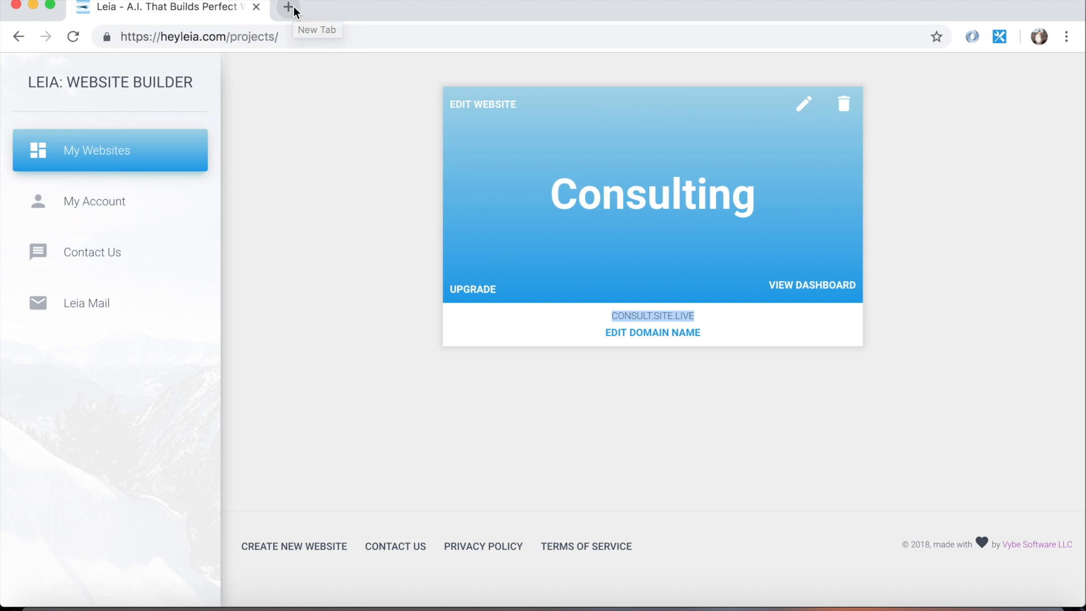
pyautogui.moveTo(288, 10)
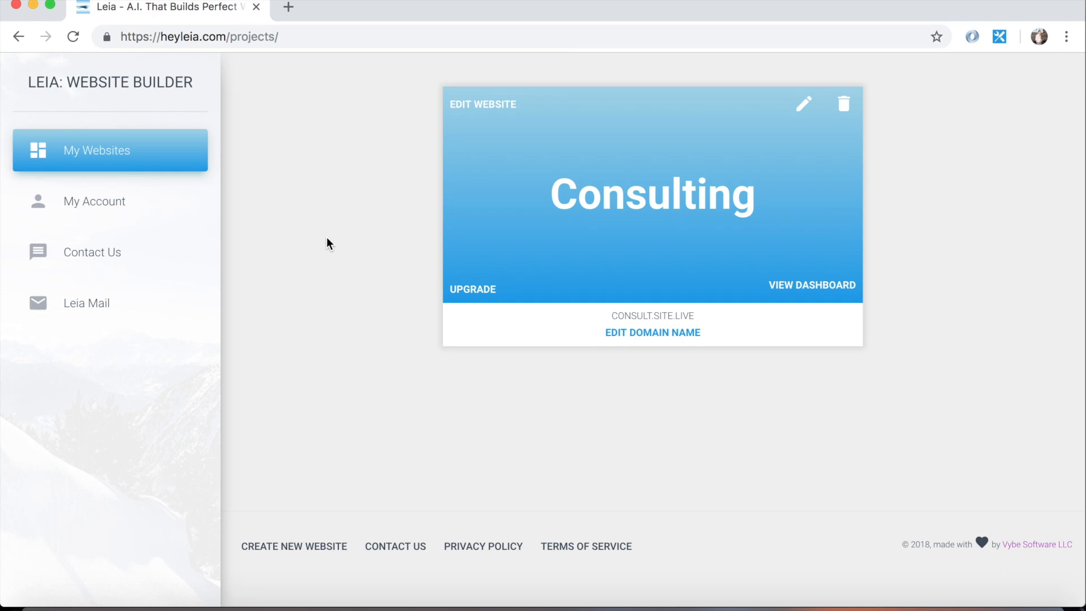
pyautogui.moveTo(858, 299)
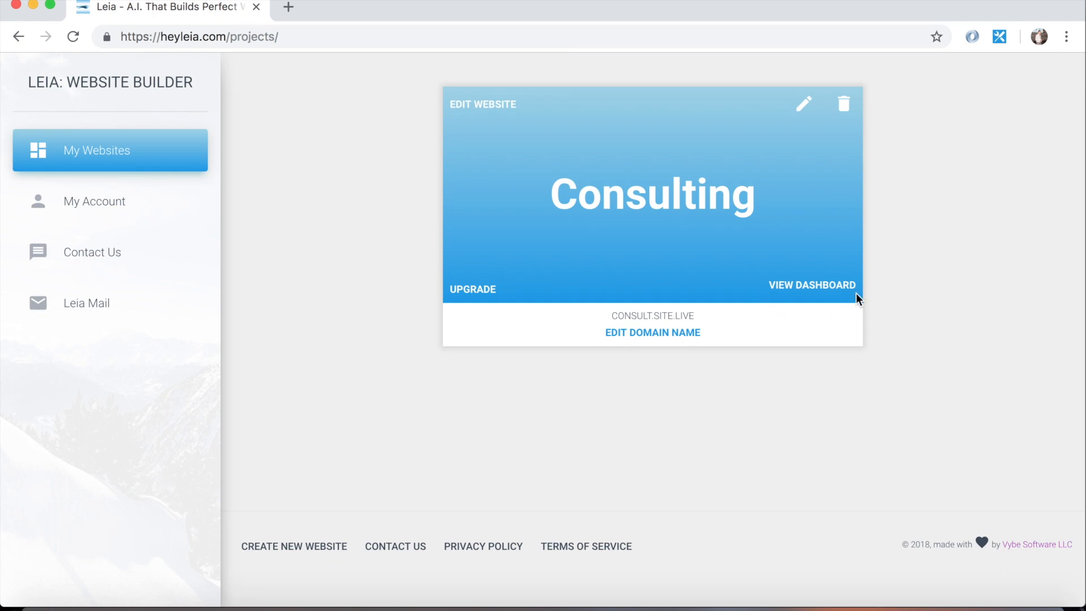
pyautogui.moveTo(945, 333)
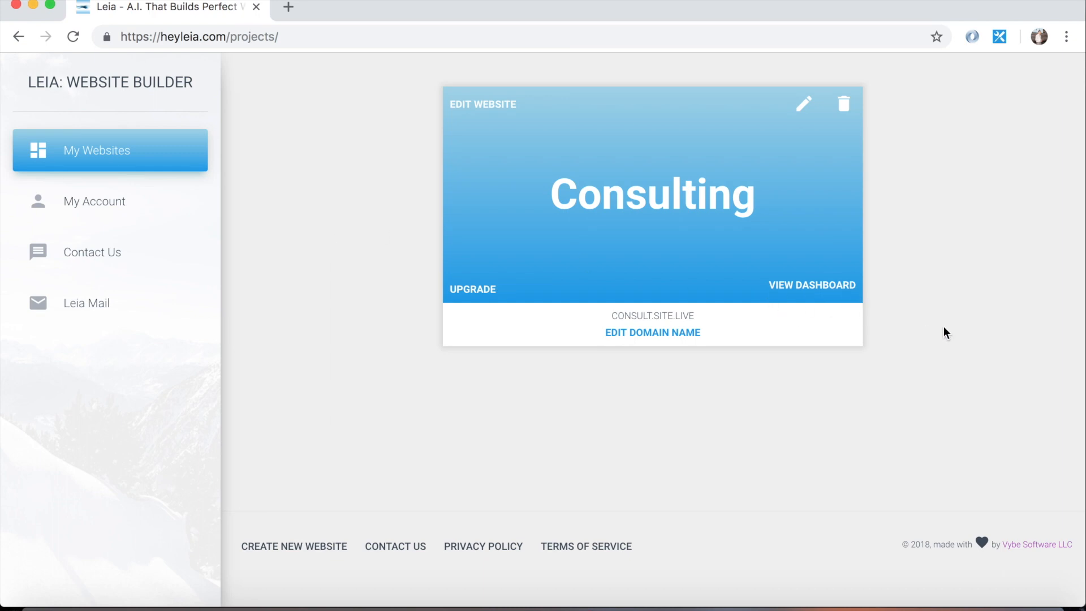
pyautogui.moveTo(752, 10)
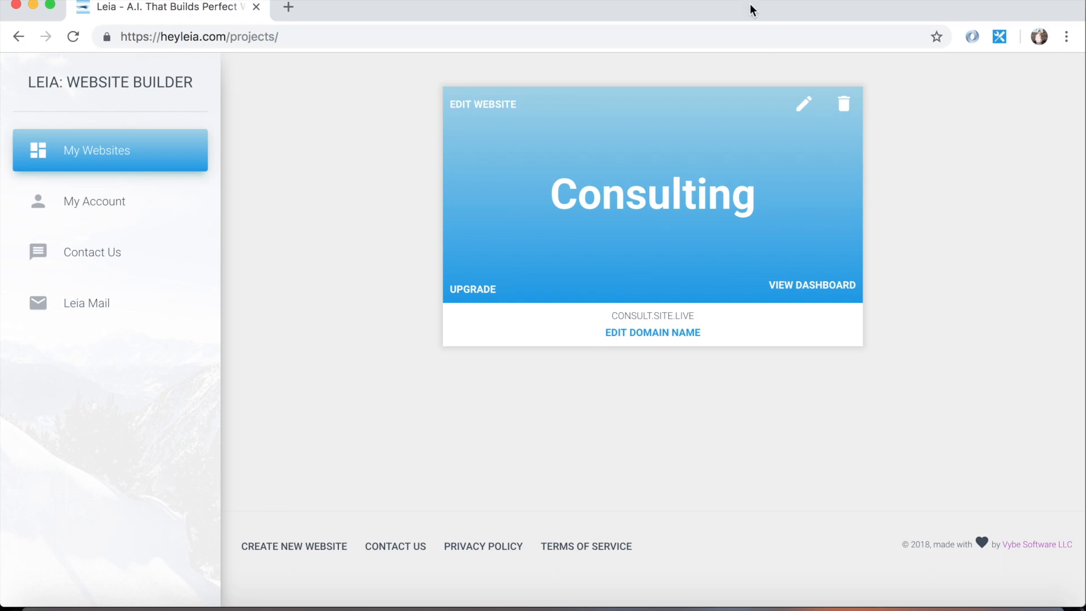